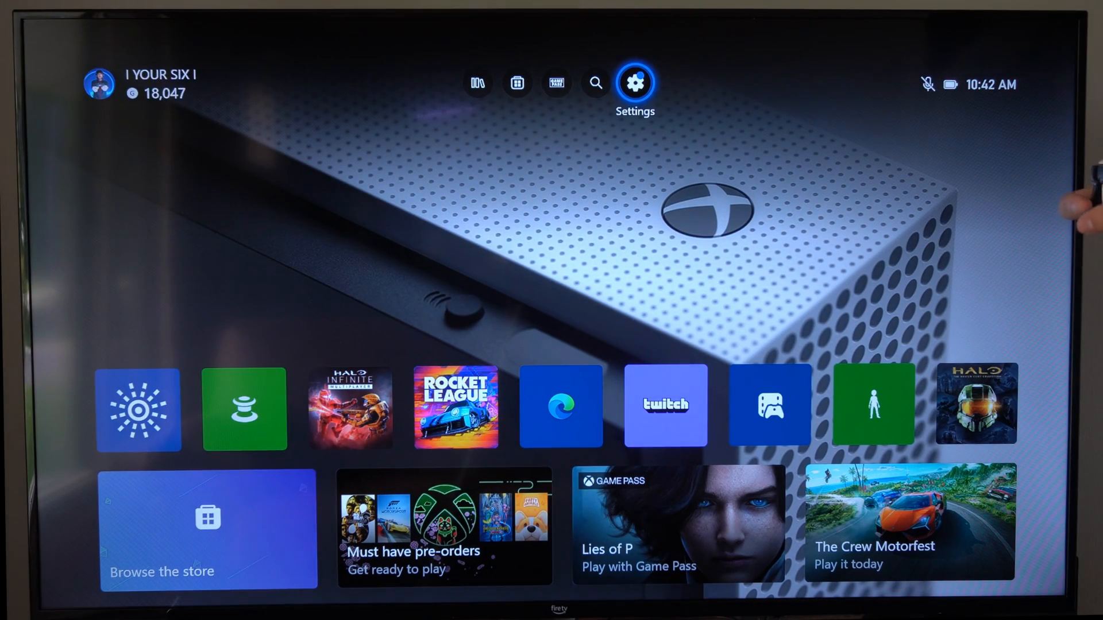
- Open Settings and show Capture & share preferences (2-minute clips, 1080p SDR, Internal storage)
click(633, 82)
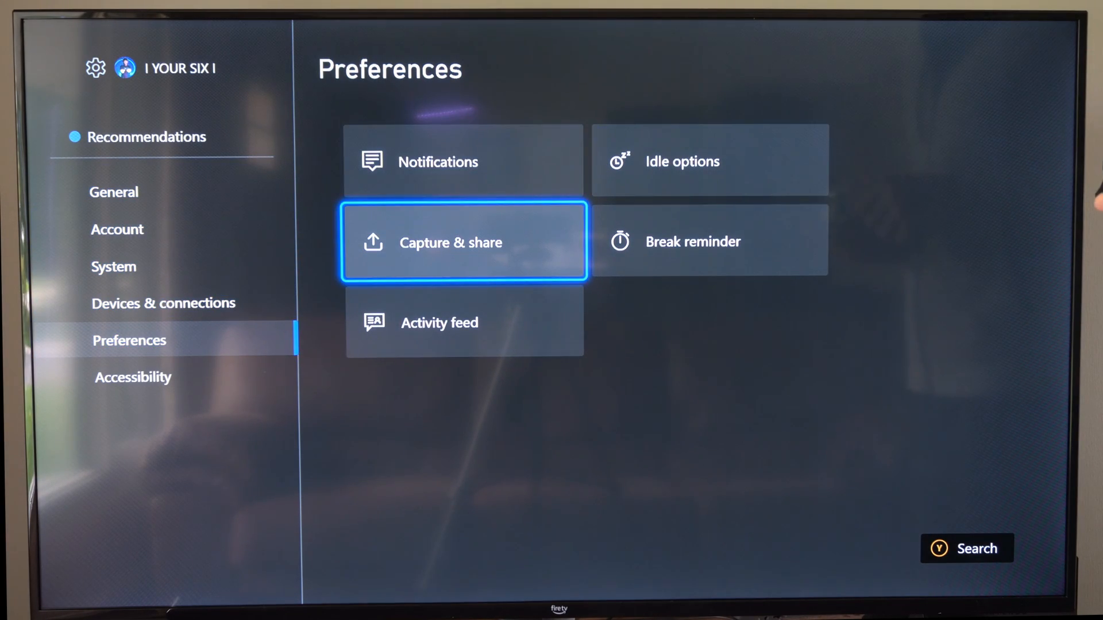
click(464, 242)
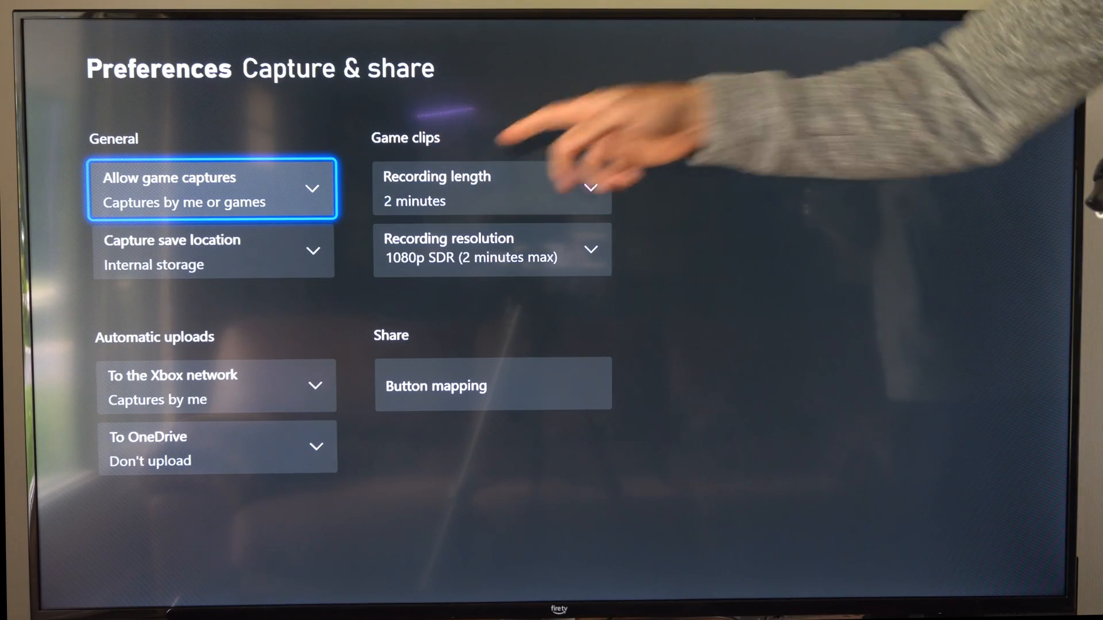
click(492, 188)
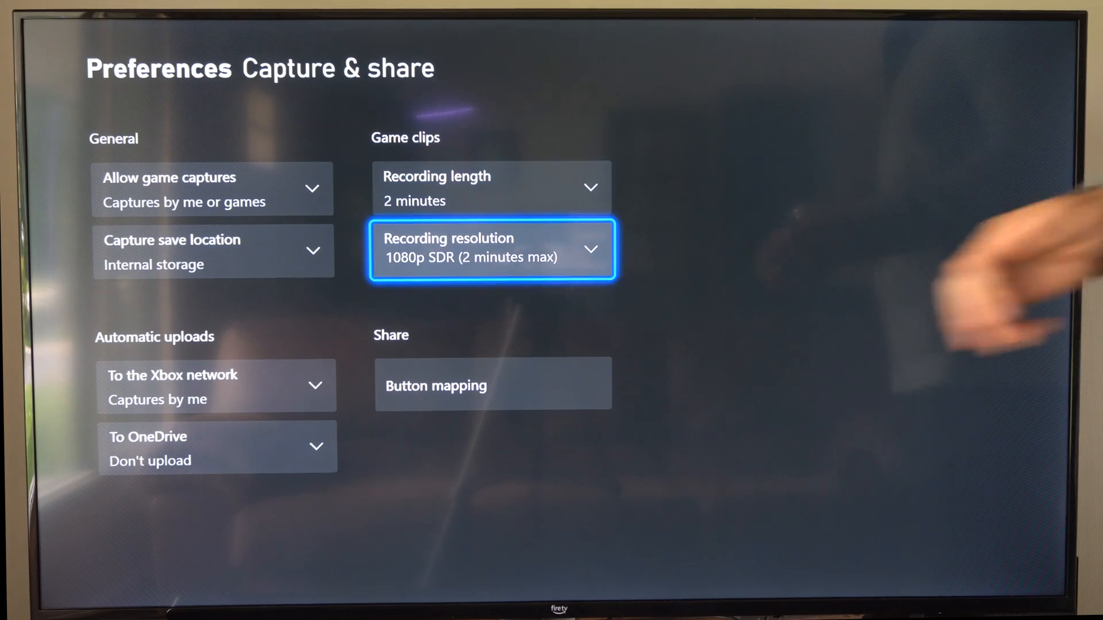
- Open the Capture save location dropdown under General, listing Internal storage
click(491, 248)
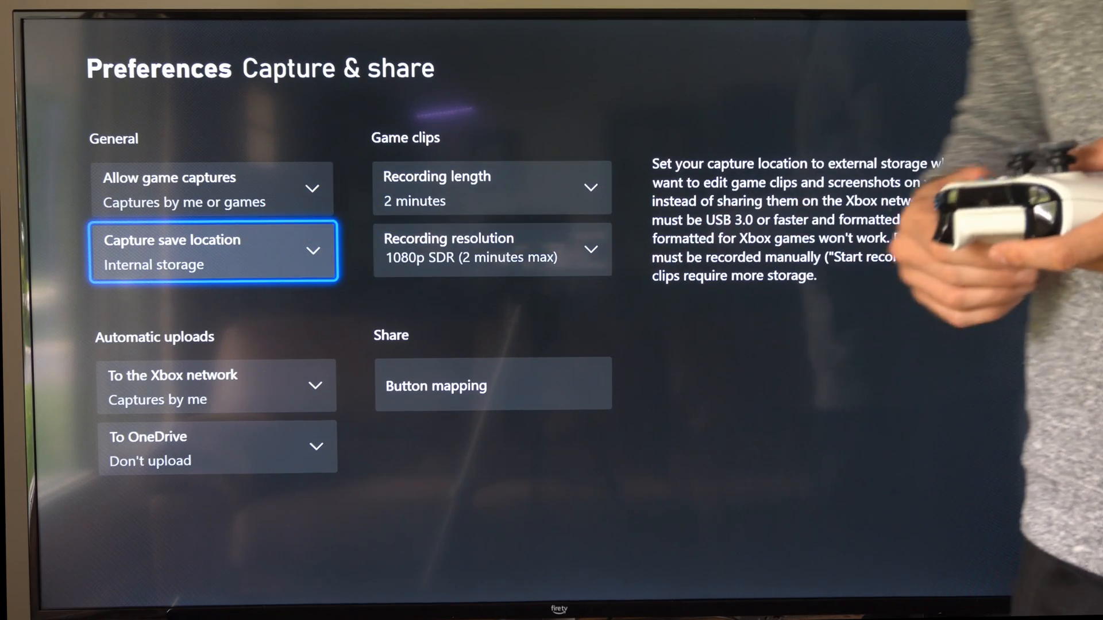
click(213, 250)
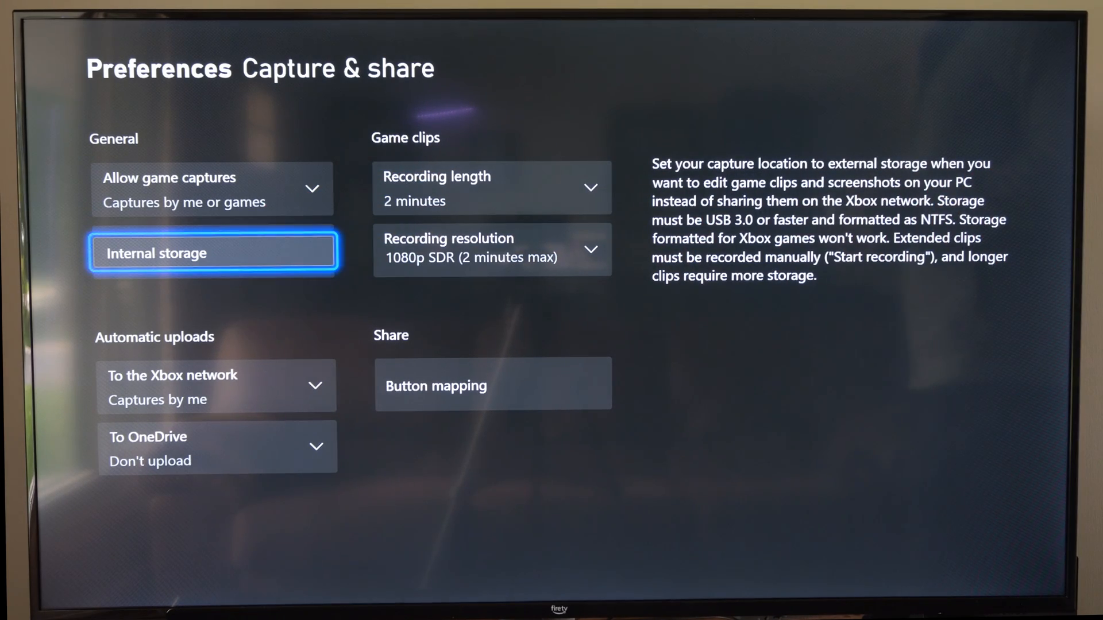